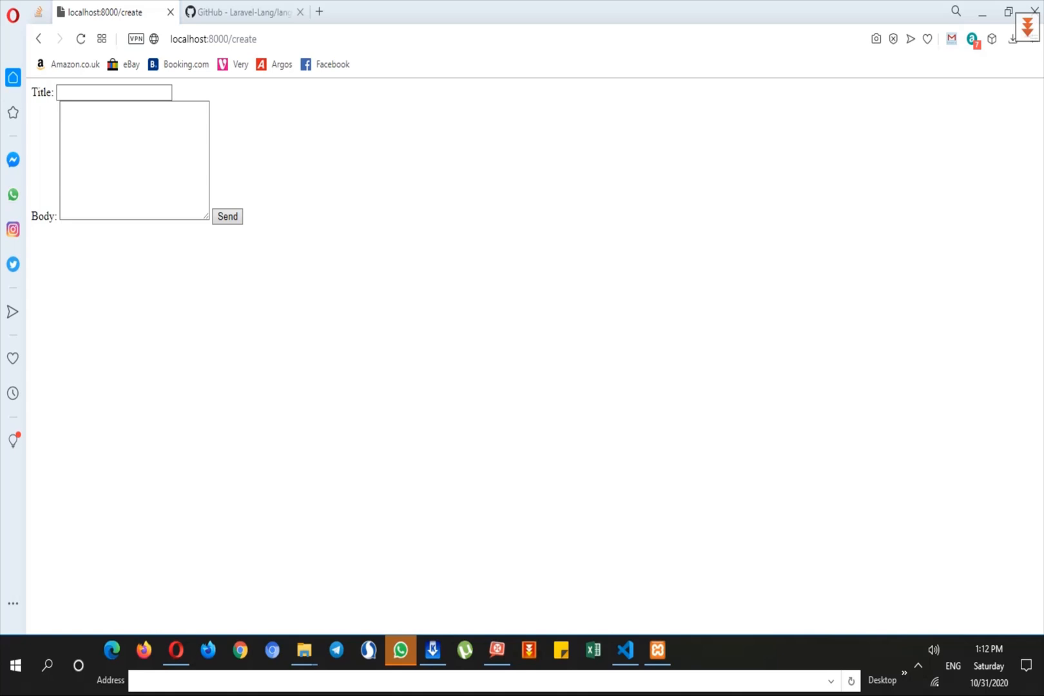
# Submit the empty post form to get the English title and body required errors, then view the route code.
pyautogui.click(113, 91)
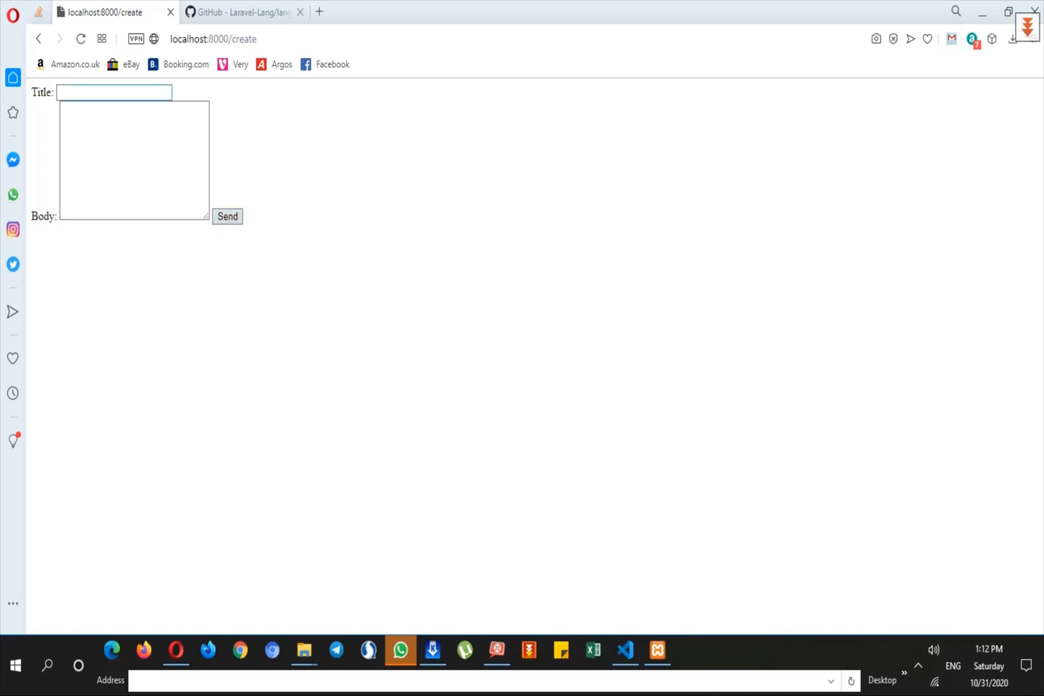
pyautogui.click(227, 215)
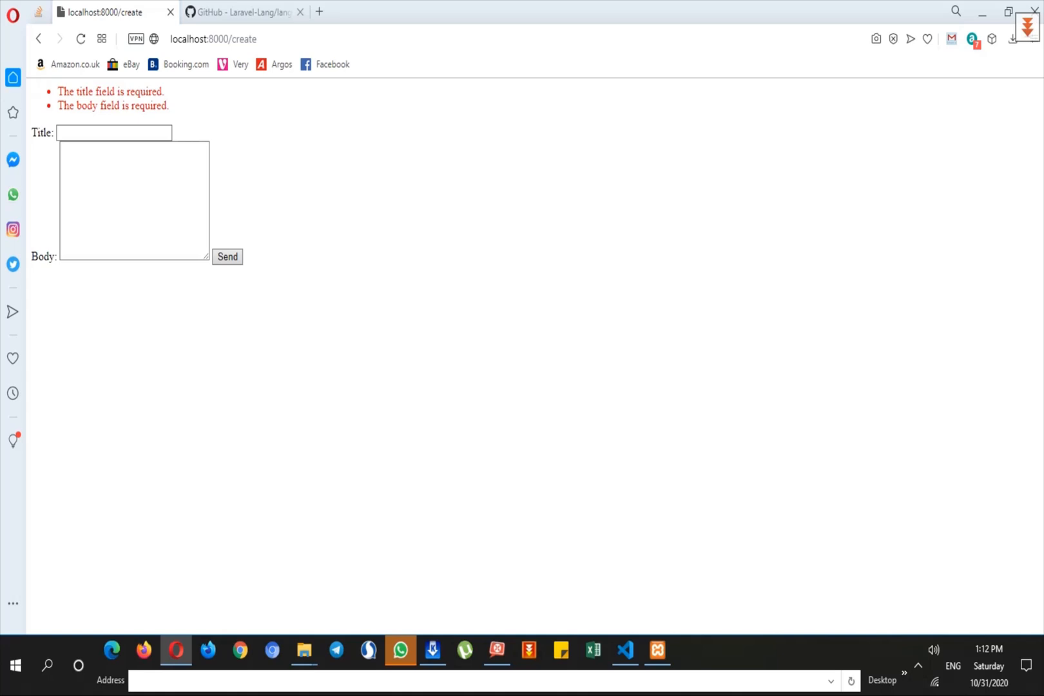
pyautogui.click(623, 650)
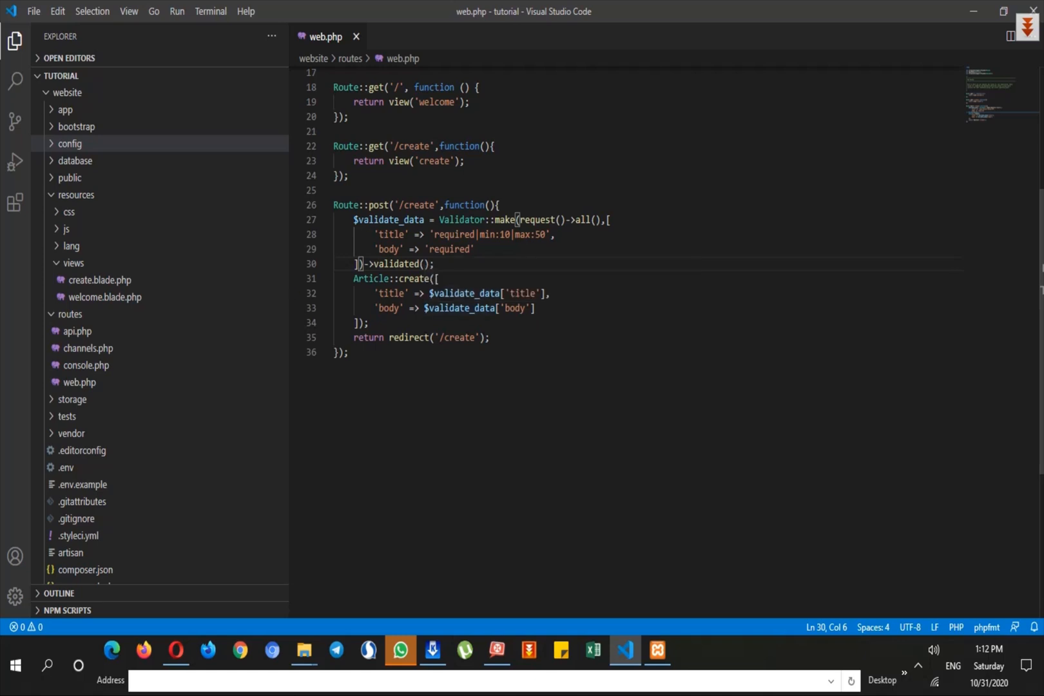
# Add a messages array to Validator::make with 'title.required' => a Persian message.
pyautogui.write(',')
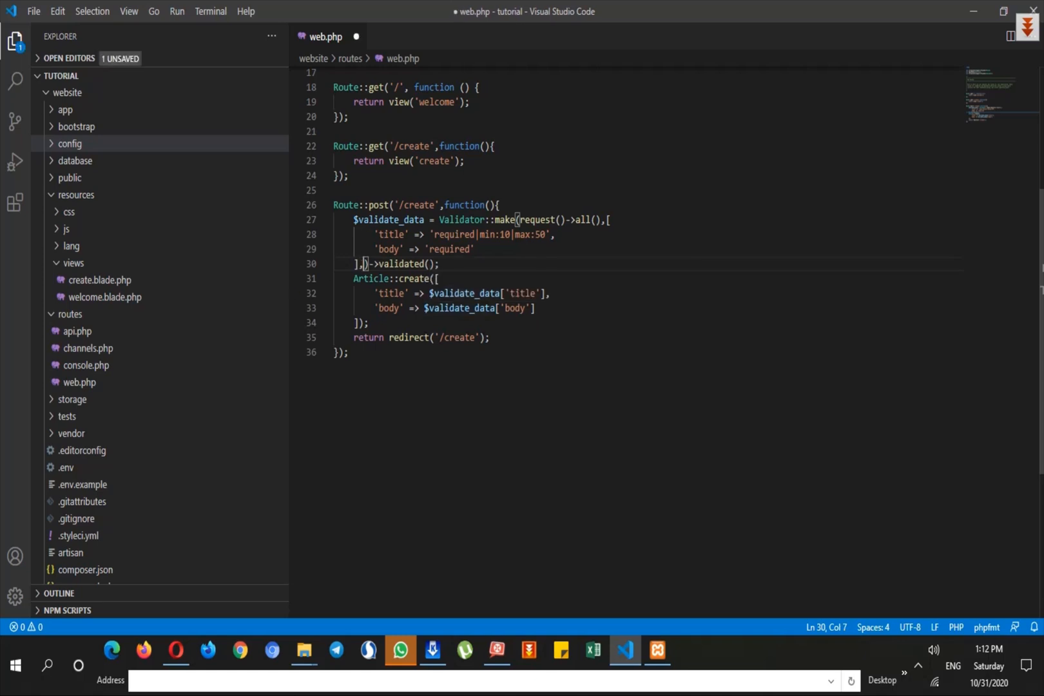
pyautogui.press('Enter')
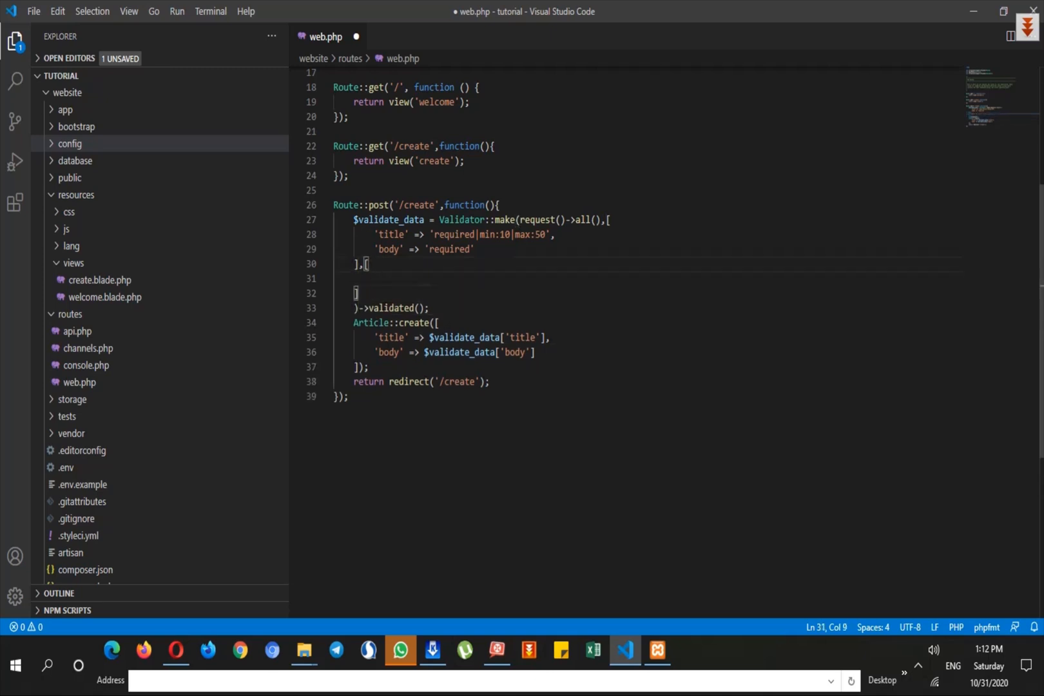
pyautogui.write("'title.req")
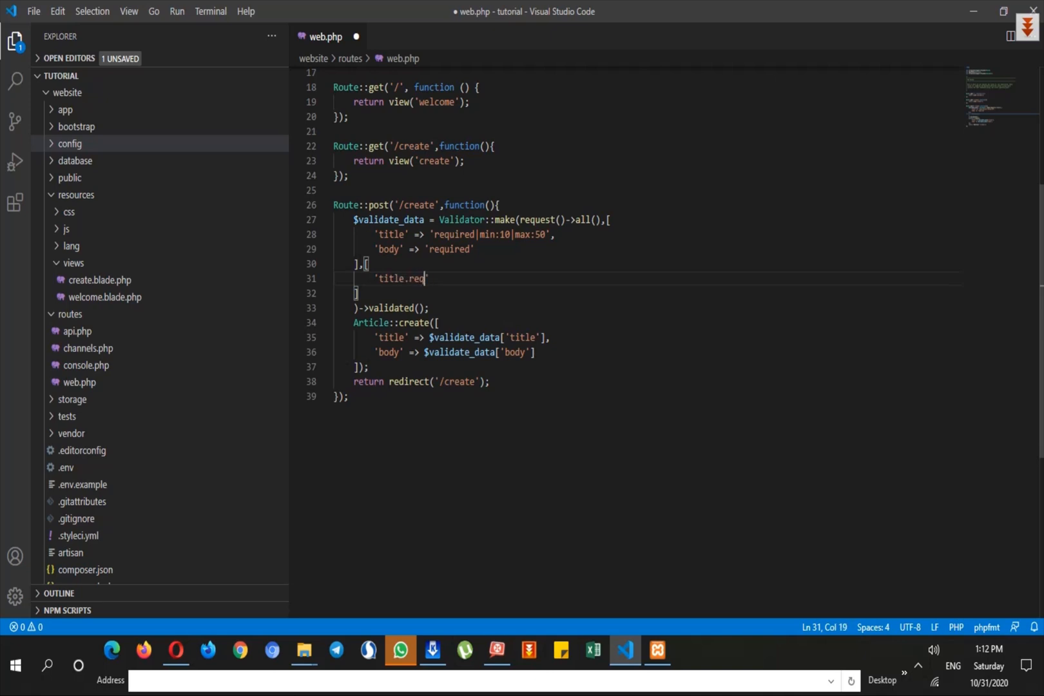
pyautogui.write("uired' =")
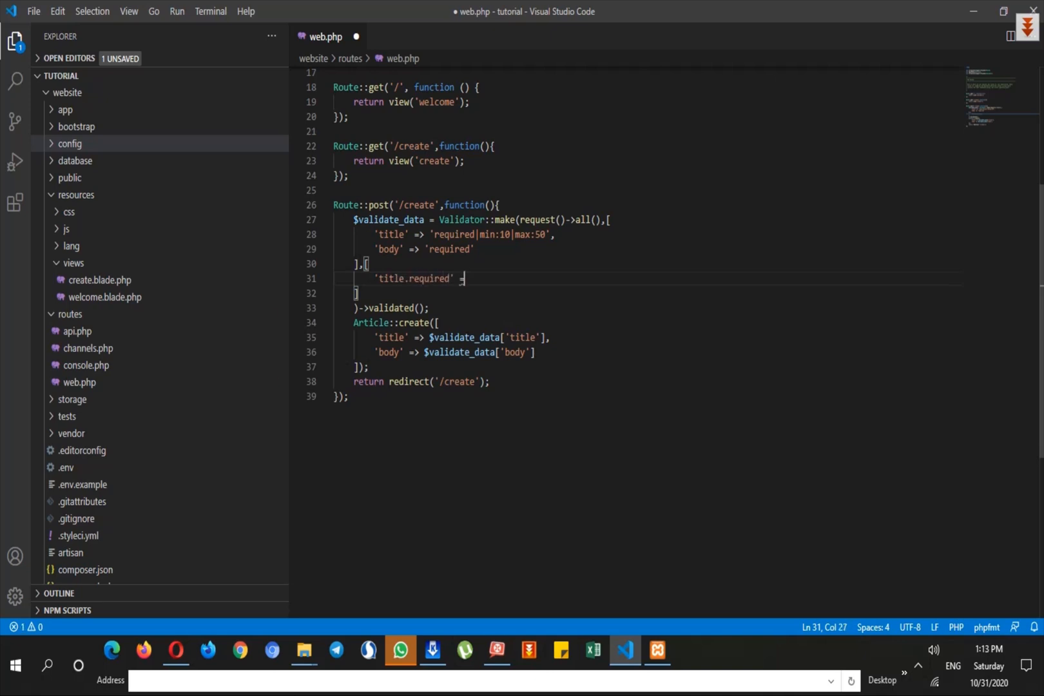
pyautogui.write('=> $')
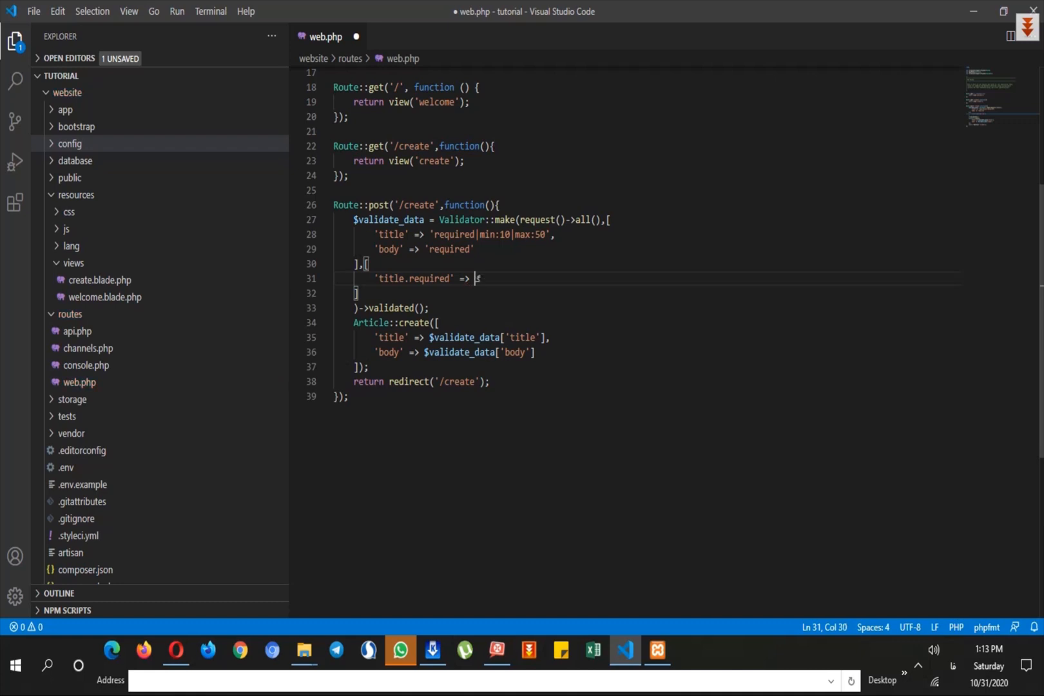
pyautogui.write("'لطفا فیلد را پر کن")
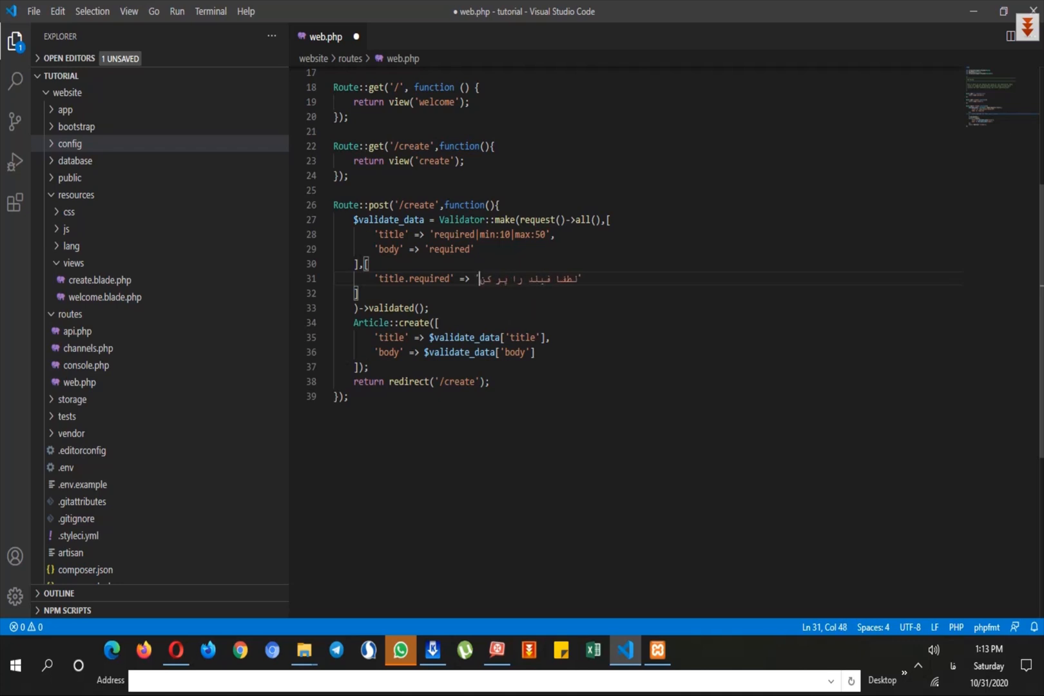
# Save web.php with the closing brackets tidied onto one line and return to the form.
pyautogui.press('ctrl+s')
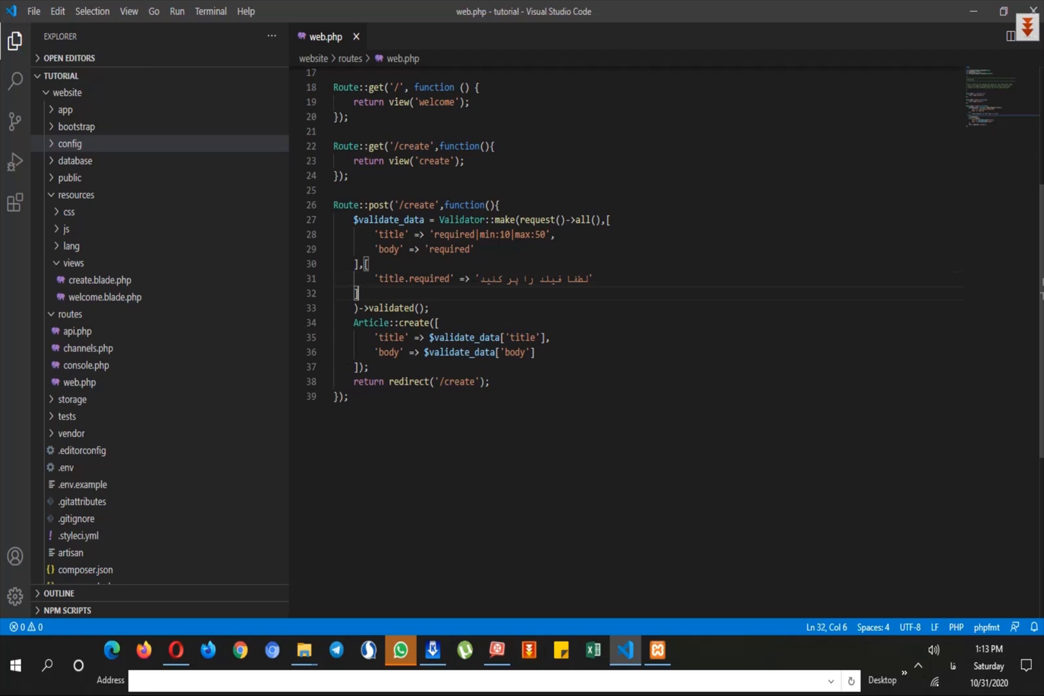
pyautogui.press('Backspace')
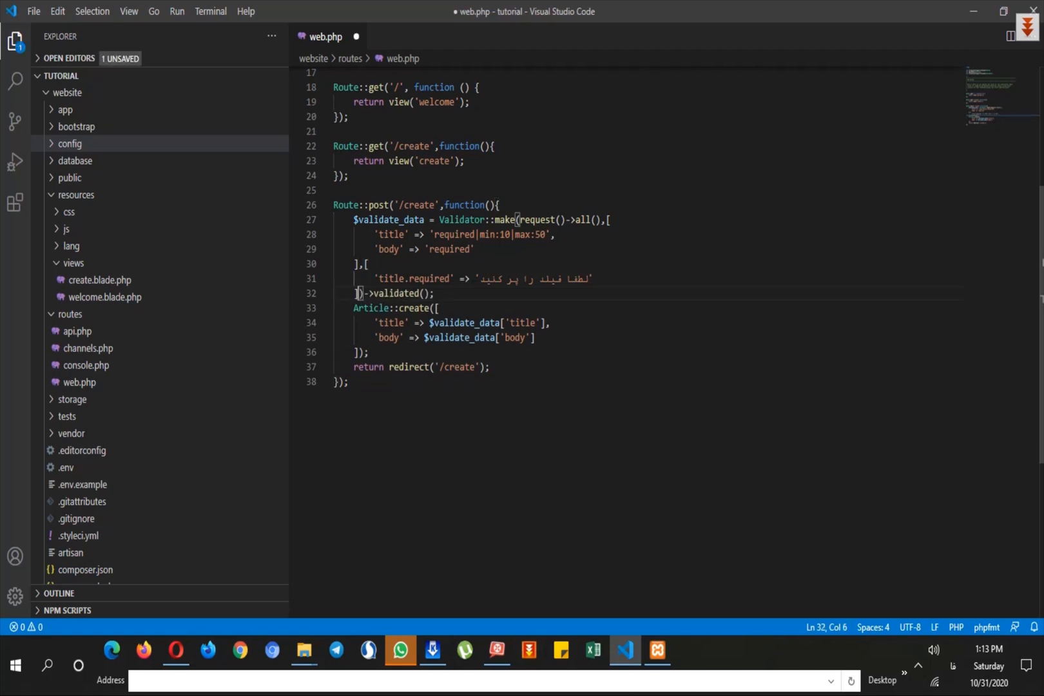
pyautogui.click(434, 297)
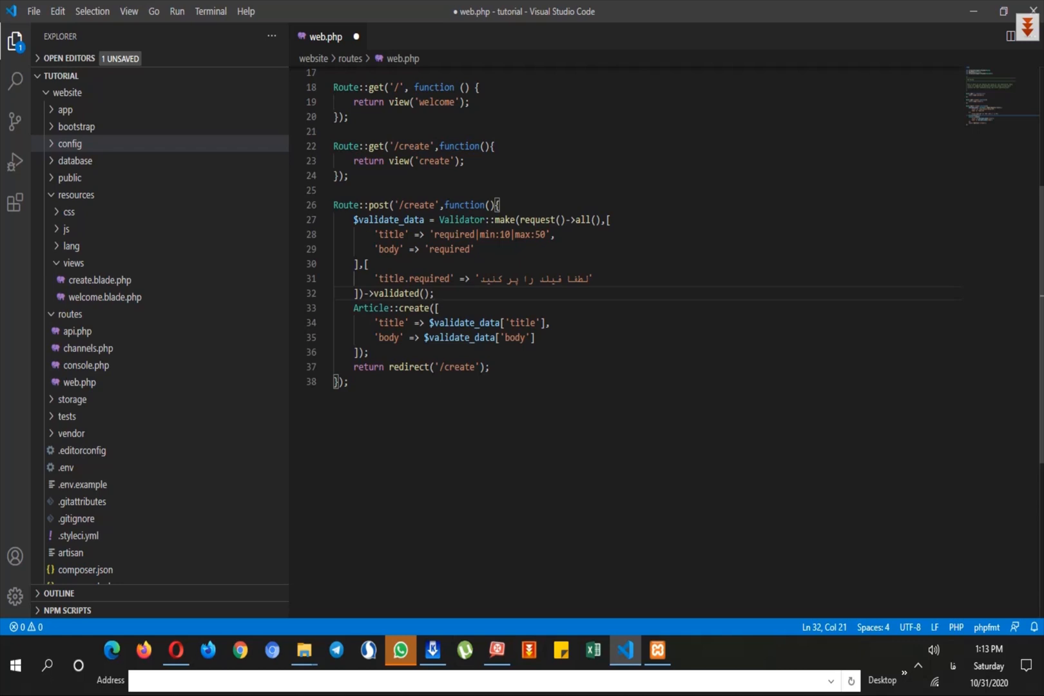
pyautogui.click(176, 650)
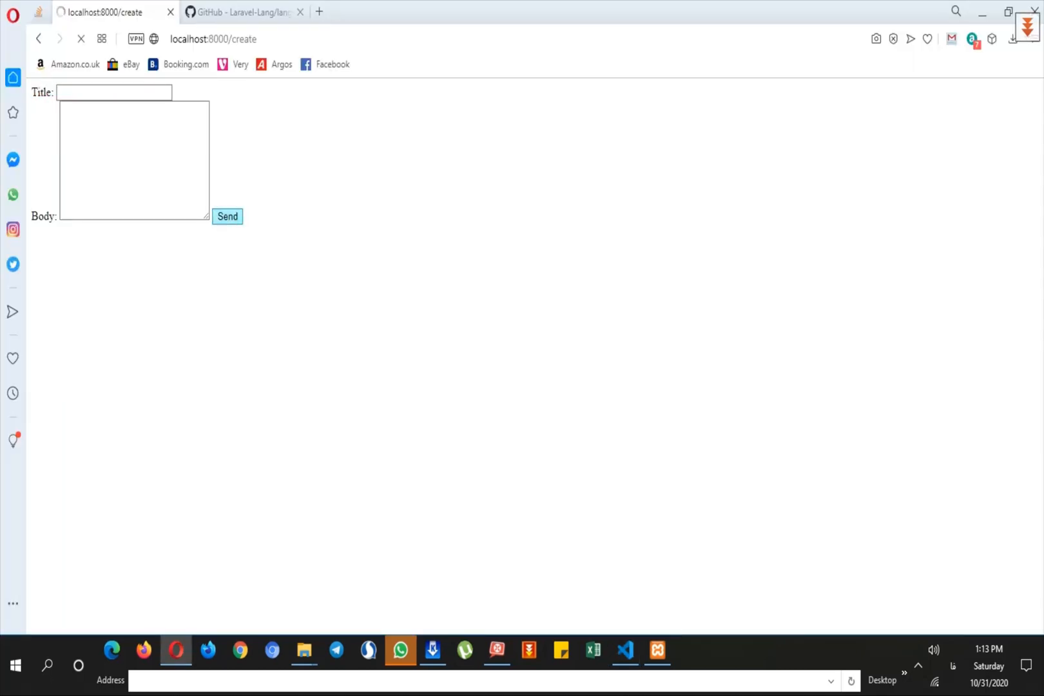
# Resubmit the empty form and confirm the Persian title error comes from the title.required line.
pyautogui.click(226, 217)
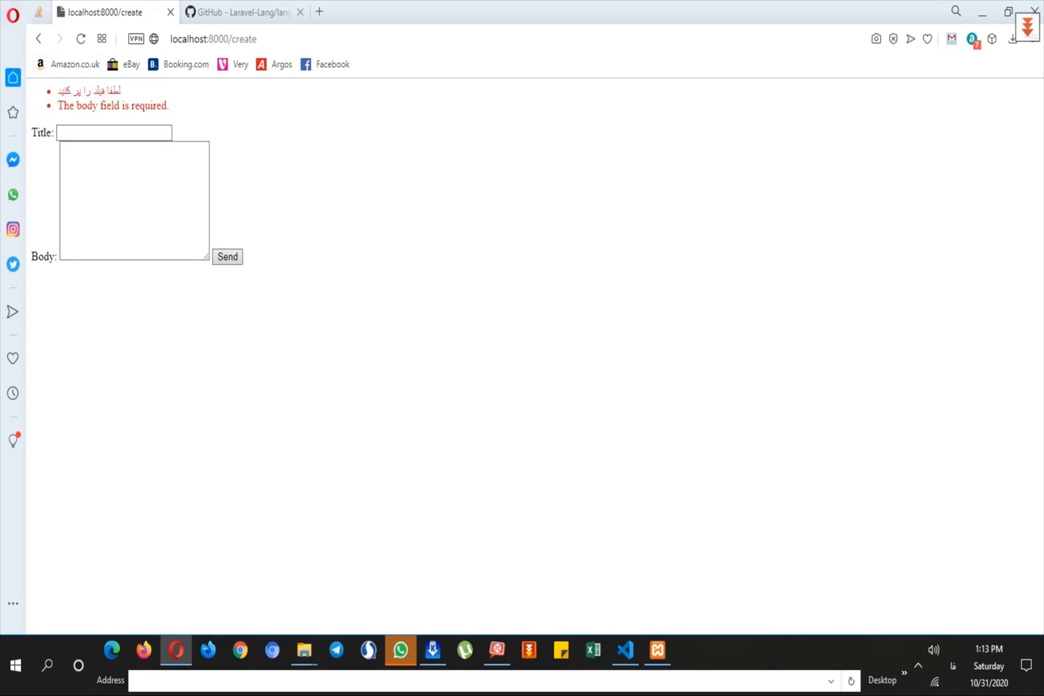
pyautogui.click(624, 653)
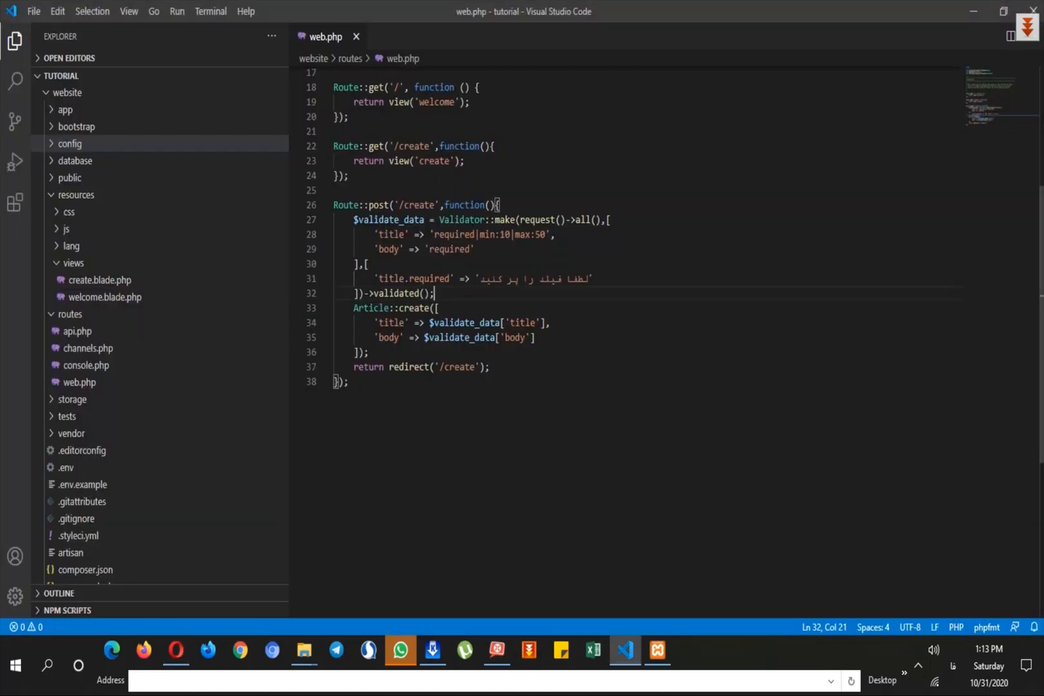
pyautogui.click(377, 278)
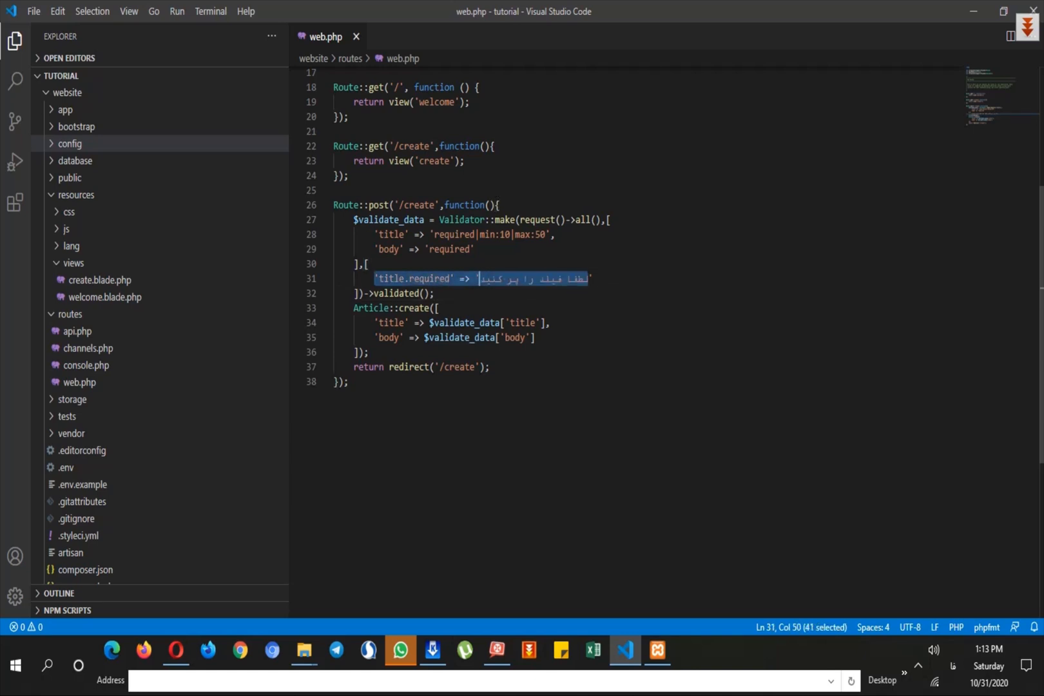
pyautogui.click(175, 649)
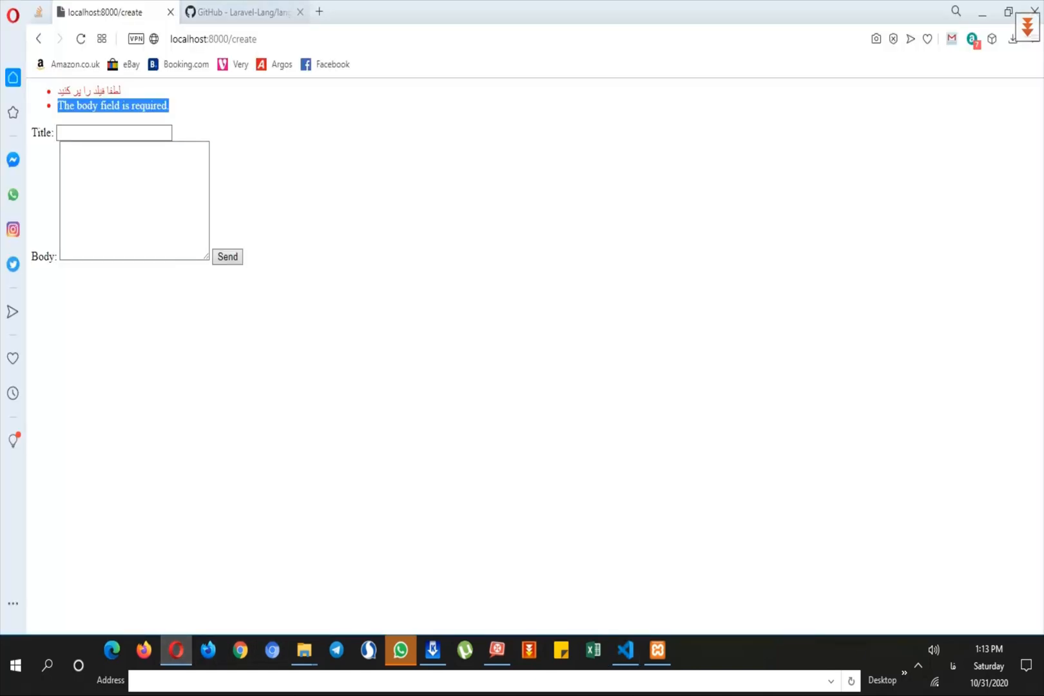
# Browse the Laravel-Lang/lang repository page on GitHub.
pyautogui.click(243, 11)
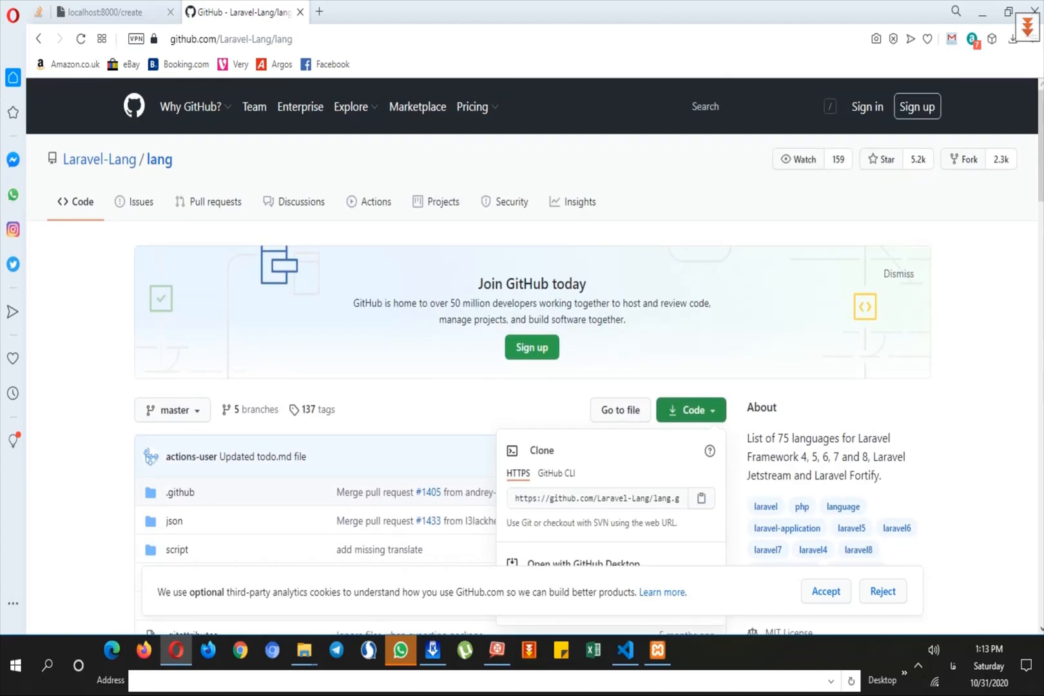
pyautogui.scroll(-3)
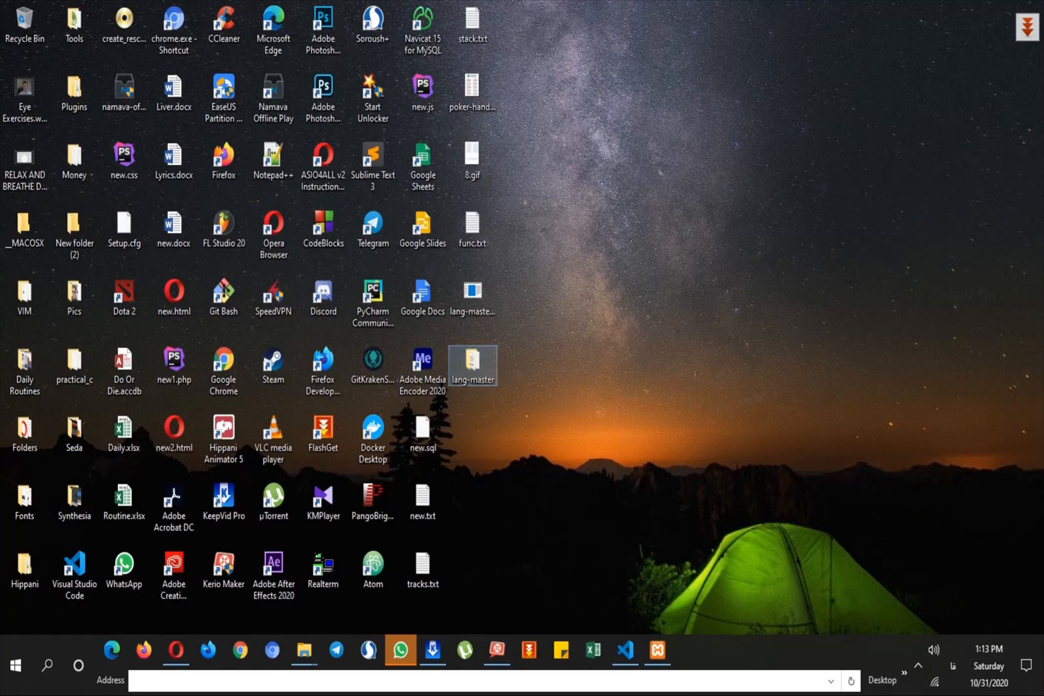
# Browse lang-master\src and copy the fa locale folder.
pyautogui.doubleClick(473, 365)
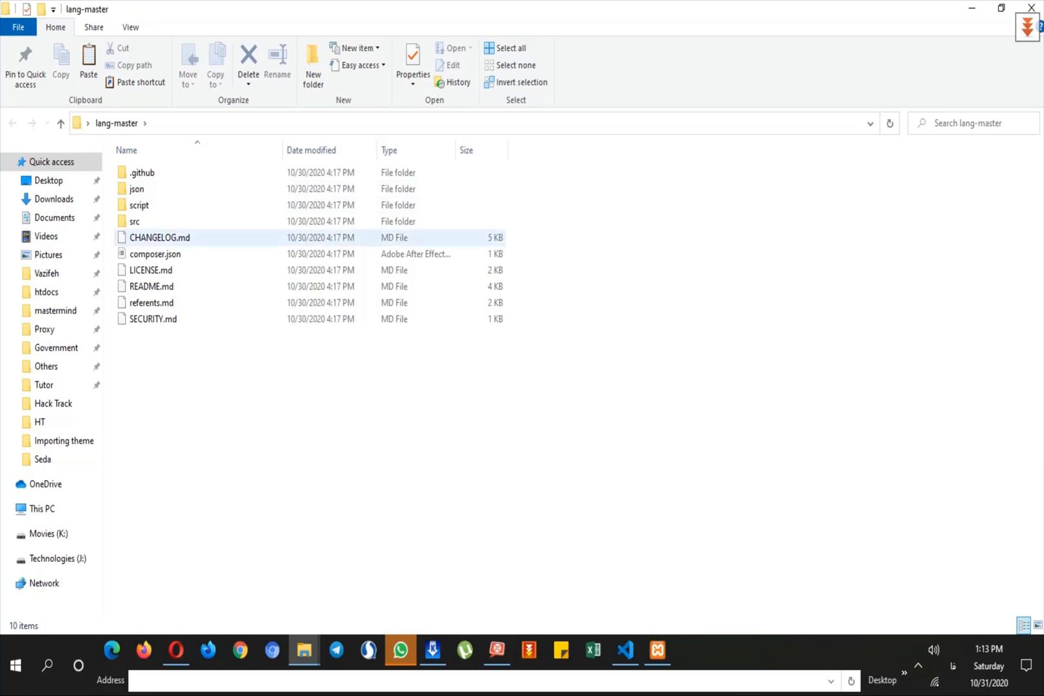
pyautogui.doubleClick(134, 222)
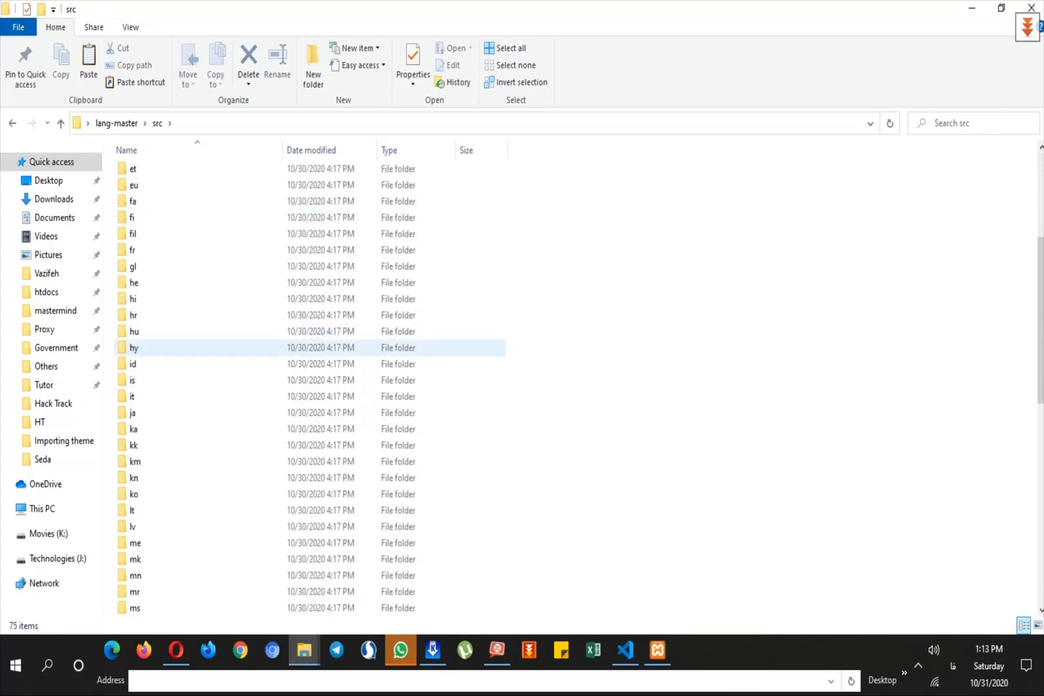
pyautogui.scroll(-3)
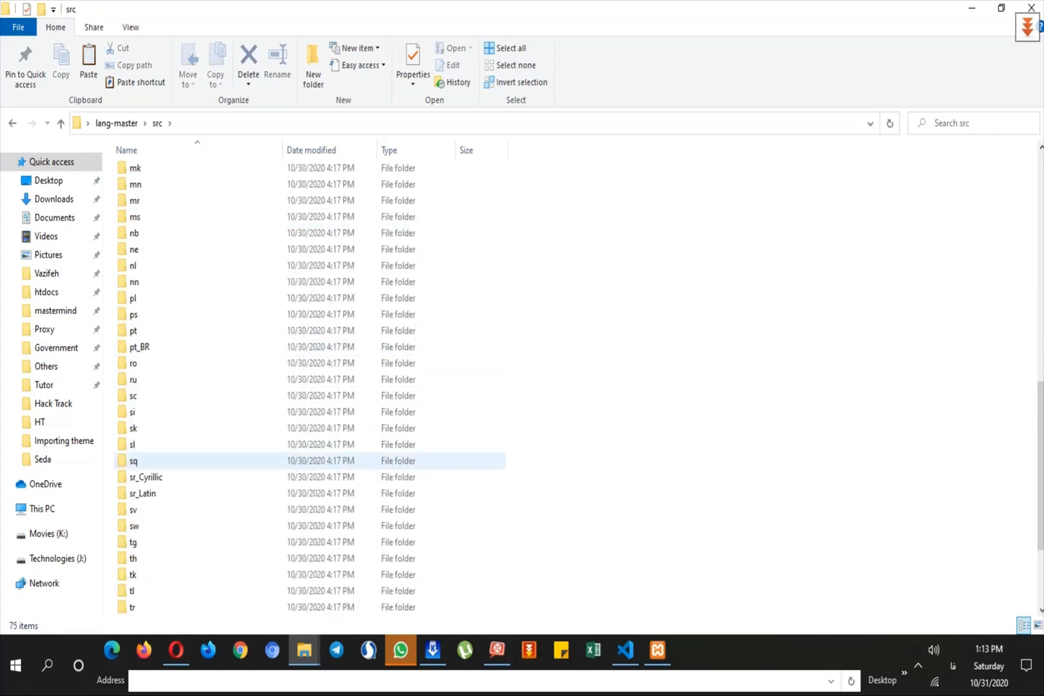
pyautogui.scroll(3)
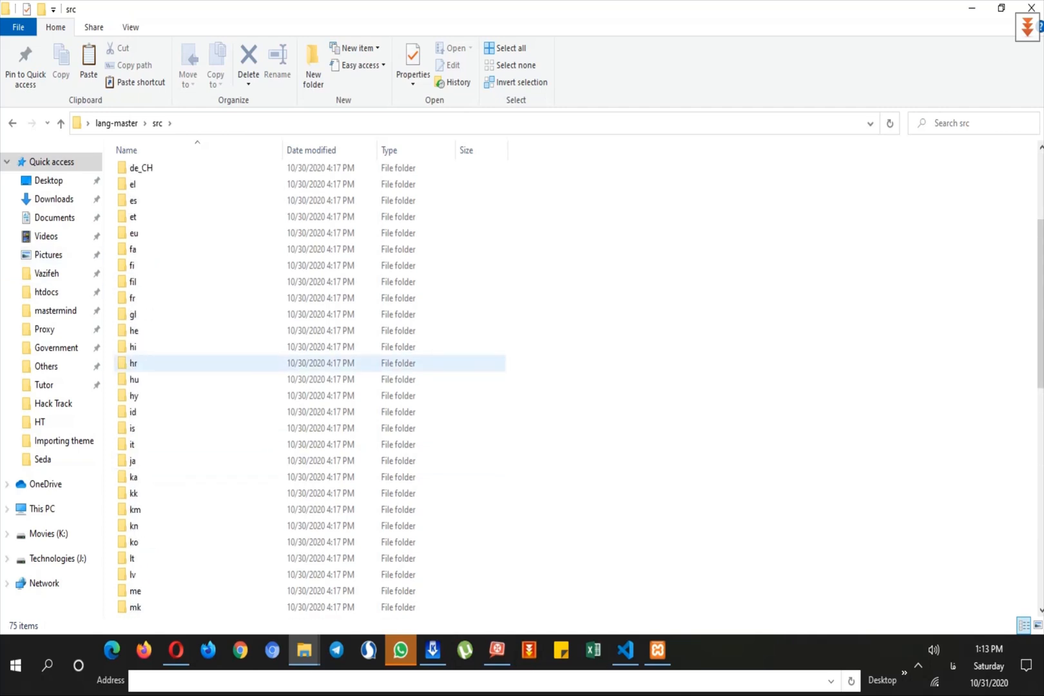
pyautogui.scroll(3)
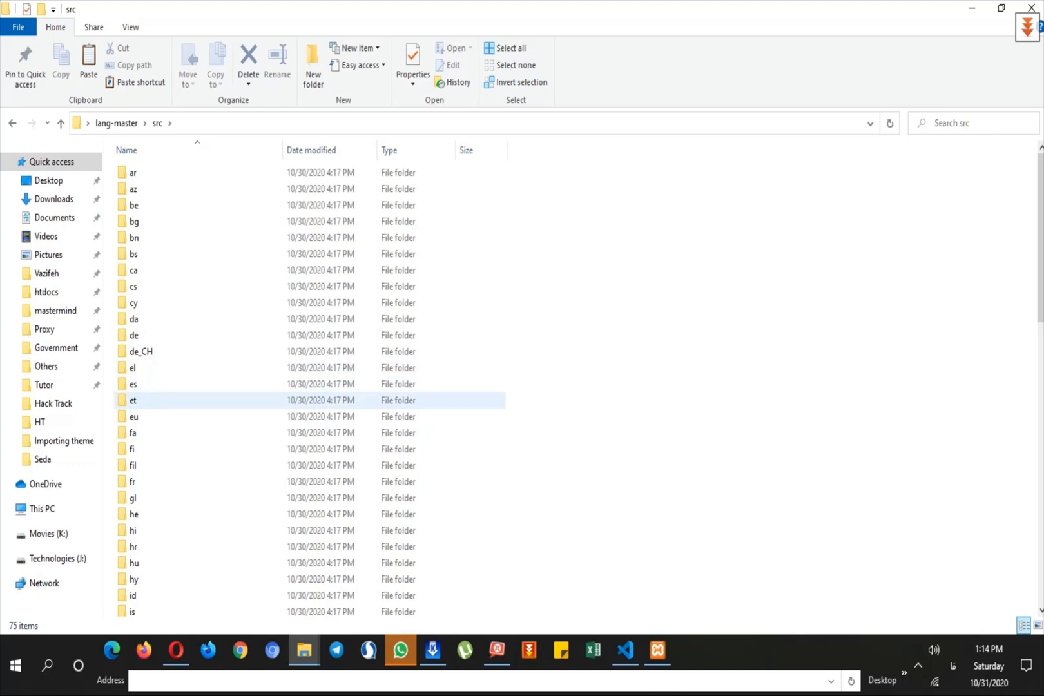
pyautogui.click(133, 433)
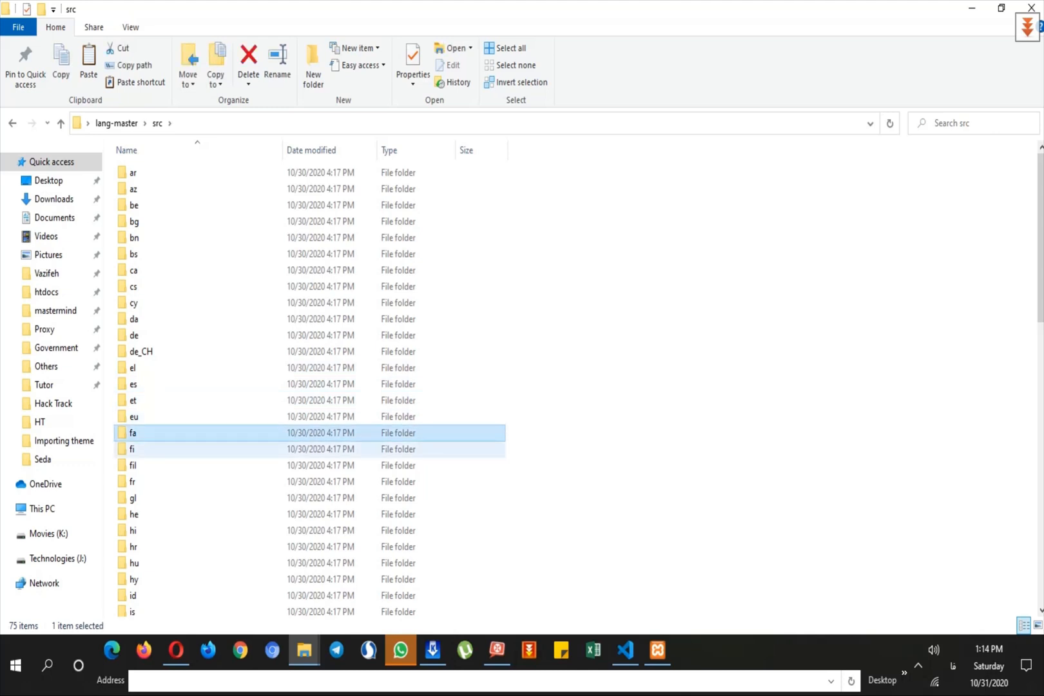
pyautogui.click(133, 432)
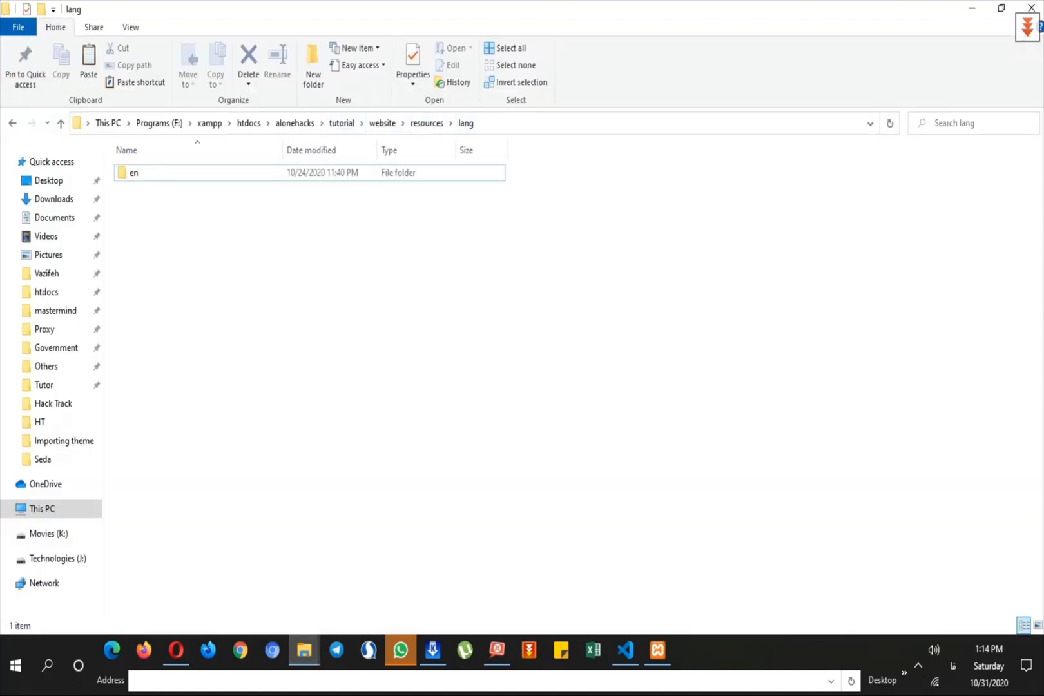
pyautogui.moveTo(427, 124)
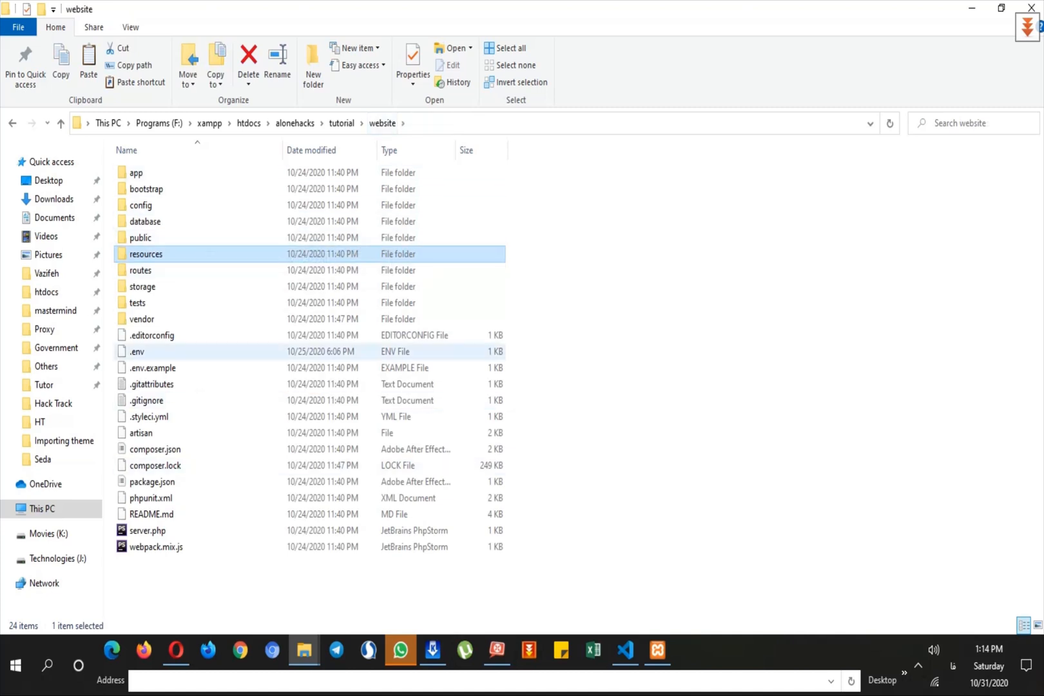
# Paste the fa folder into the project's resources\lang next to en.
pyautogui.doubleClick(145, 254)
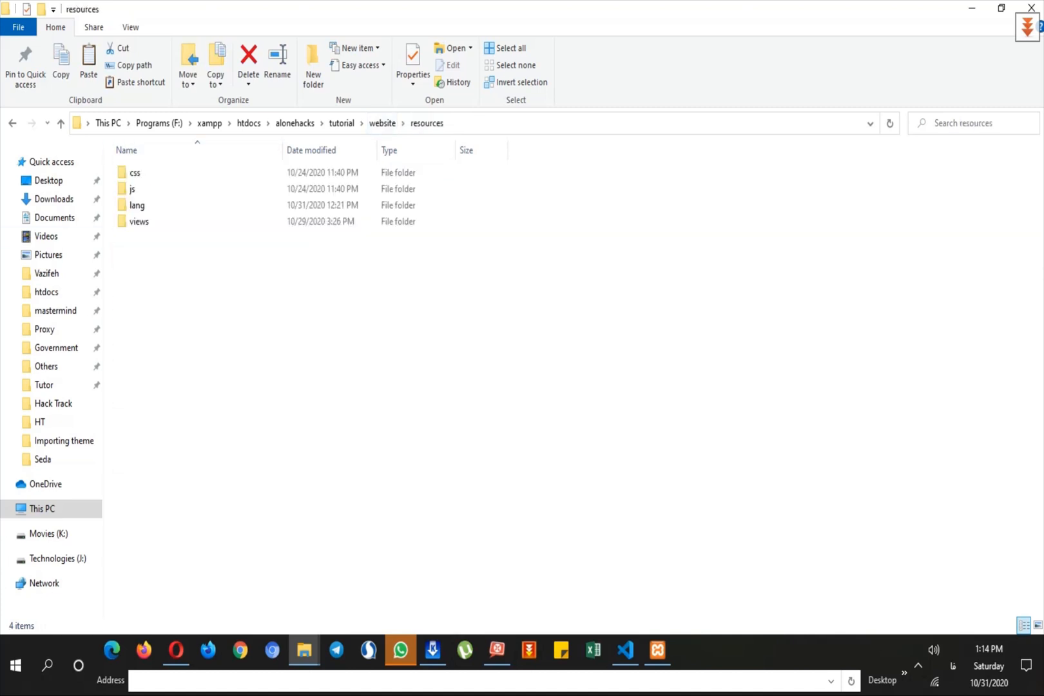
pyautogui.doubleClick(137, 204)
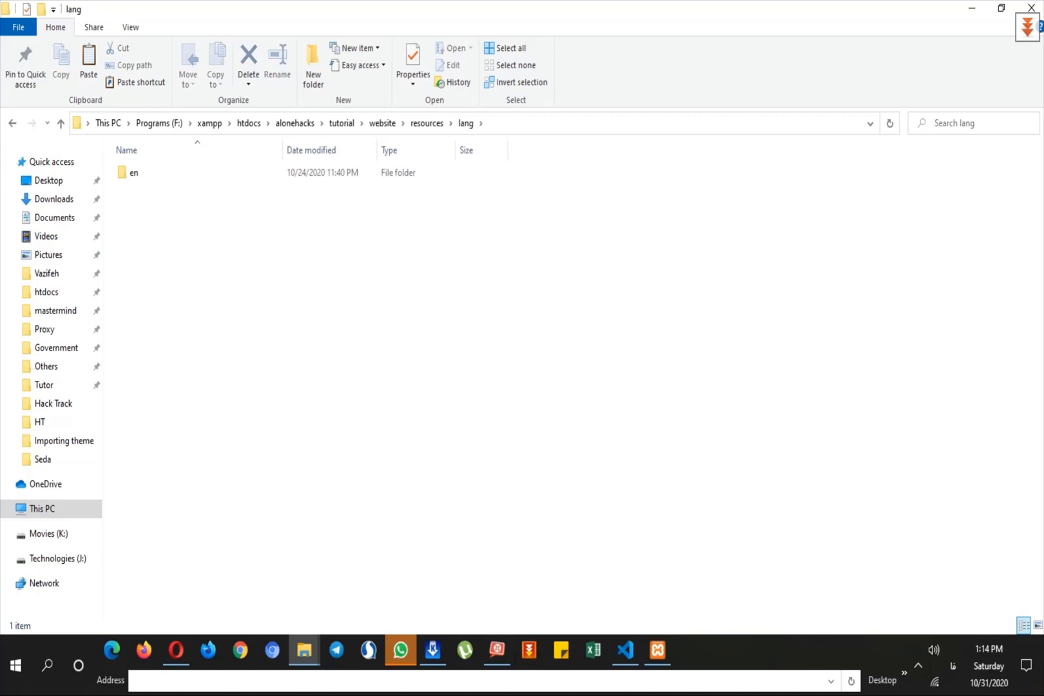
pyautogui.moveTo(133, 173)
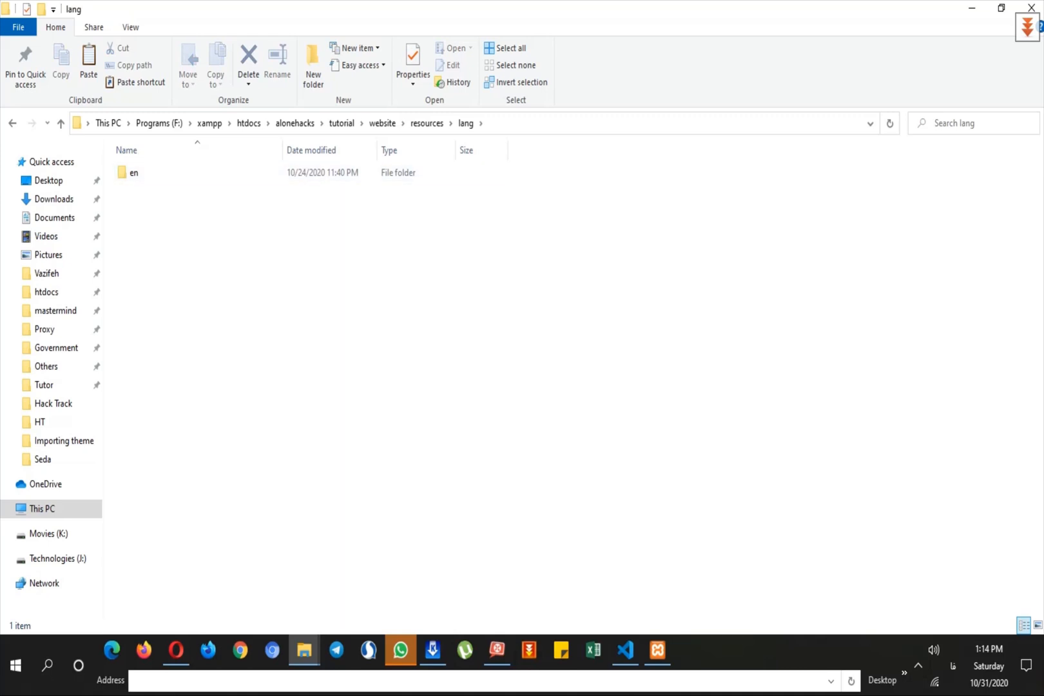
pyautogui.click(313, 65)
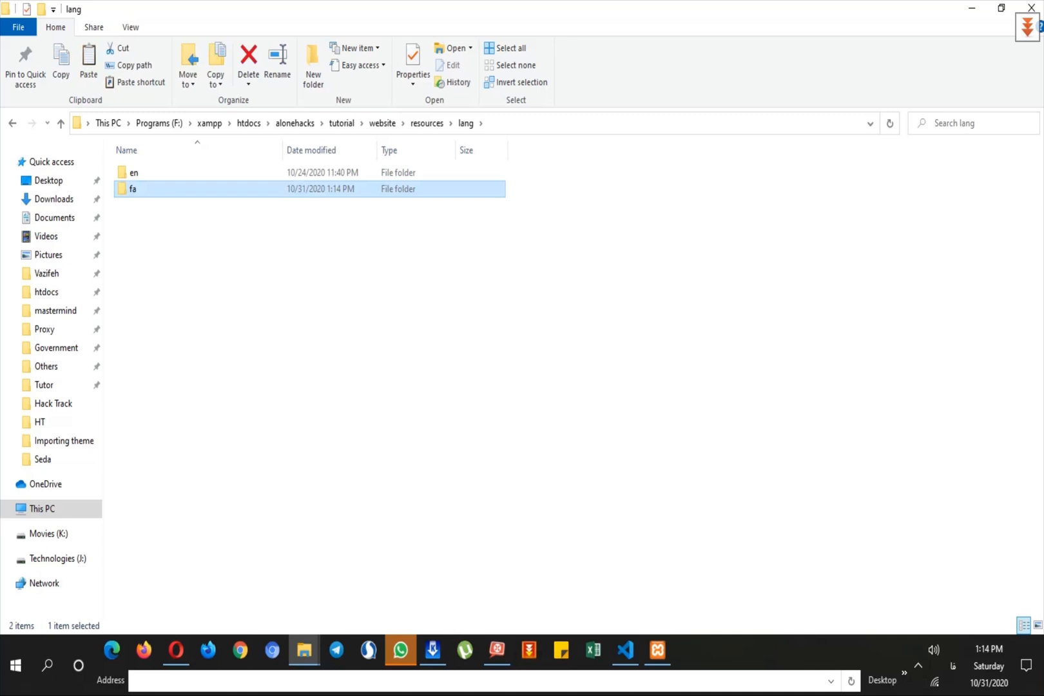
pyautogui.moveTo(133, 189)
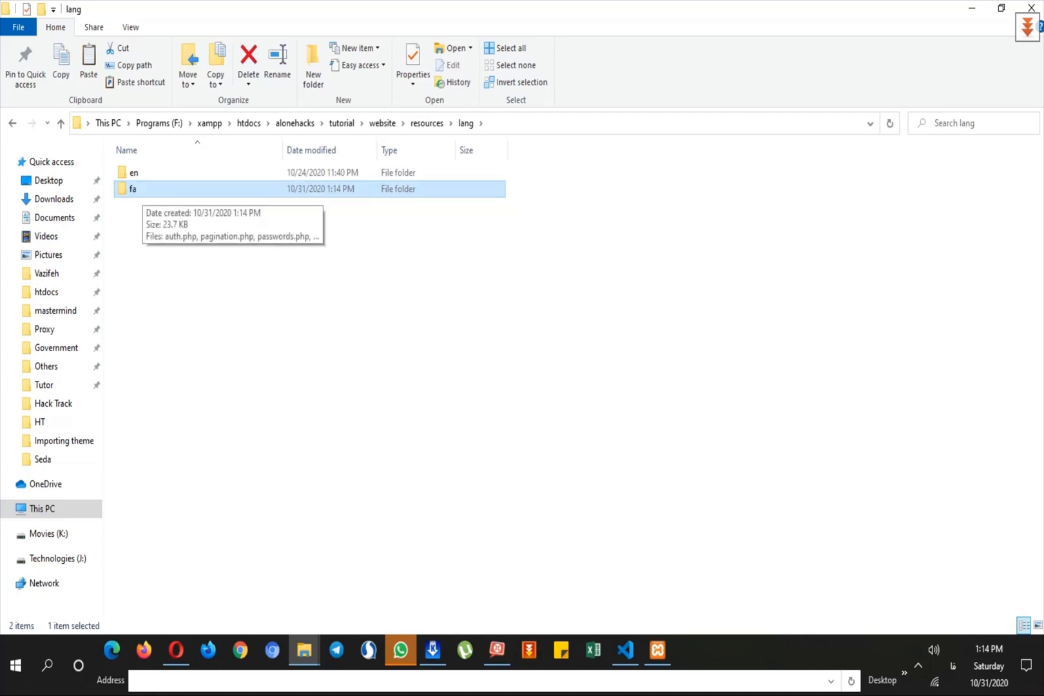
# Change 'locale' from en to fa in config/app.php and save it.
pyautogui.click(625, 654)
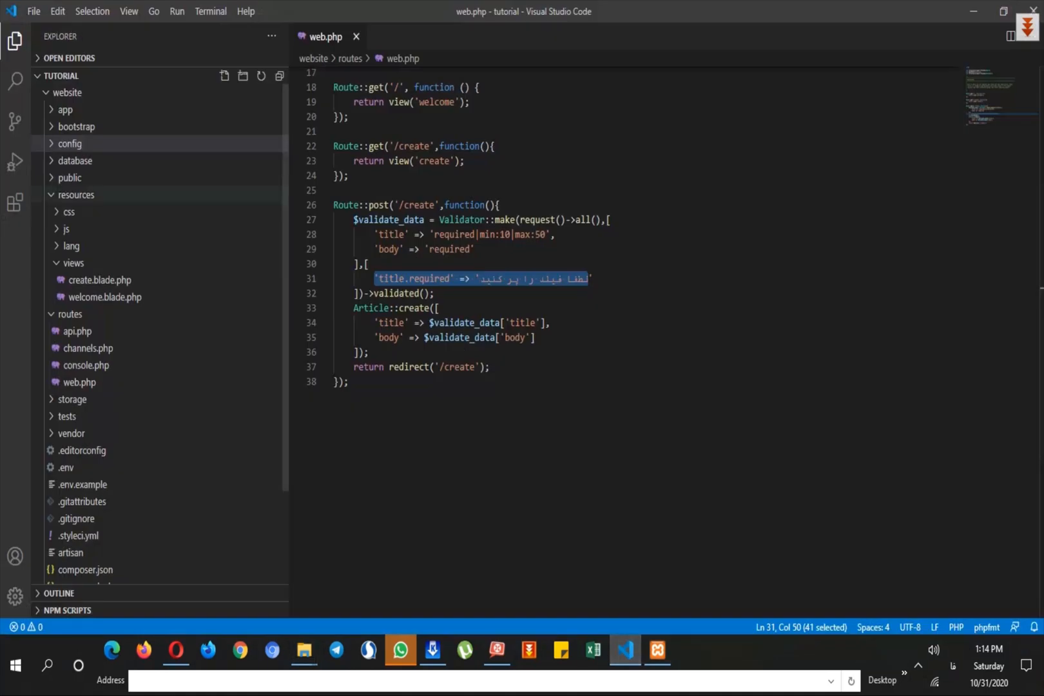
pyautogui.click(70, 143)
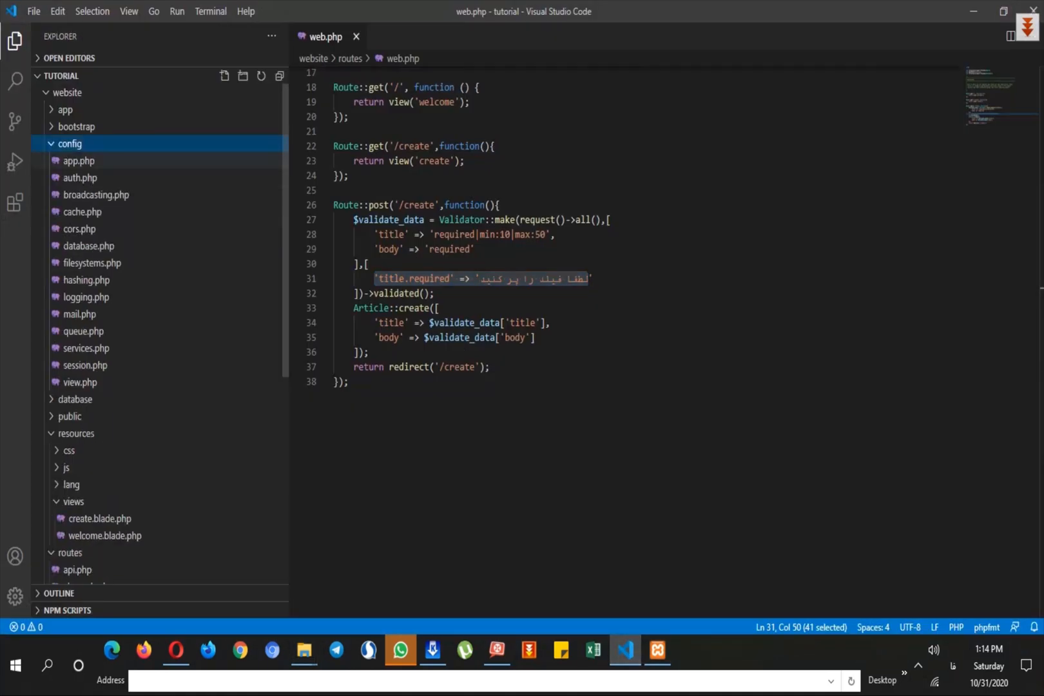
pyautogui.click(79, 161)
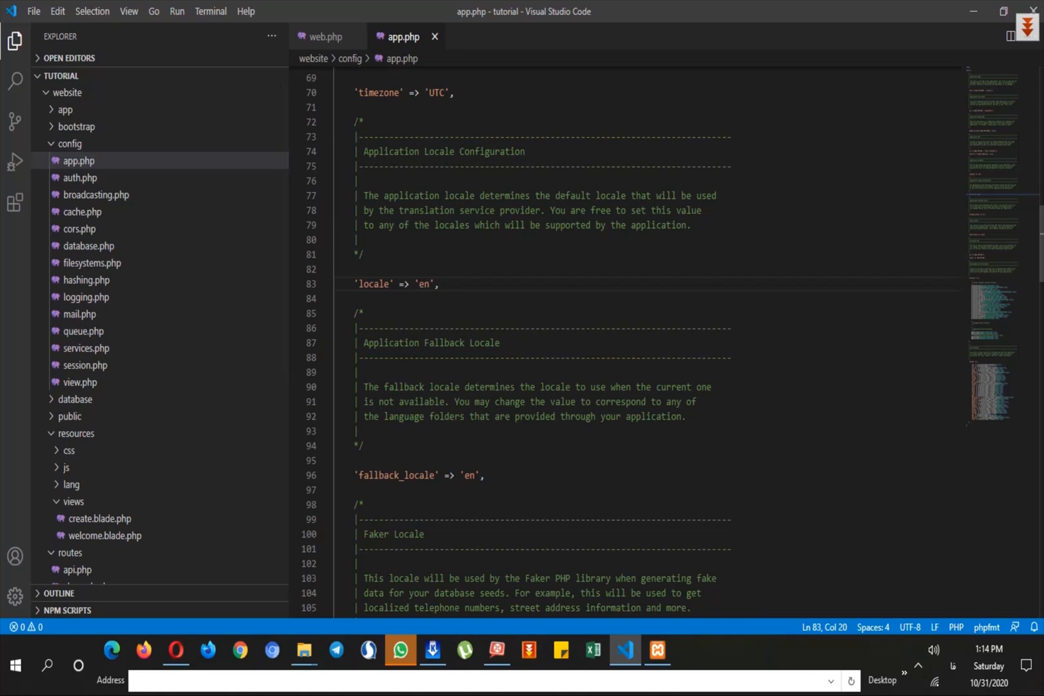
pyautogui.doubleClick(374, 283)
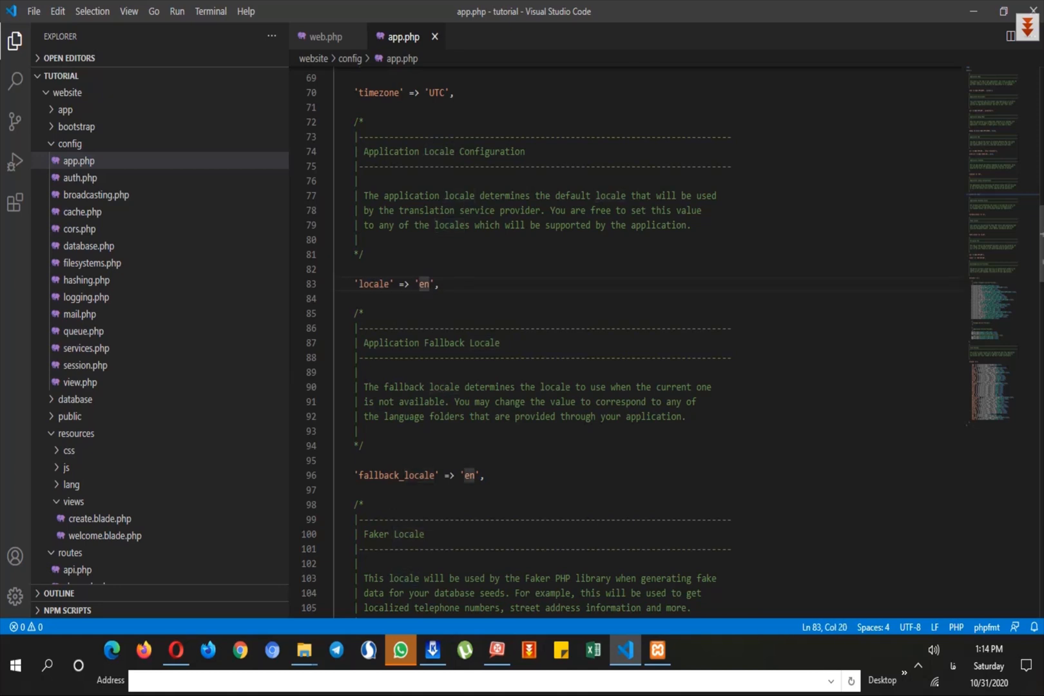
pyautogui.press('Backspace')
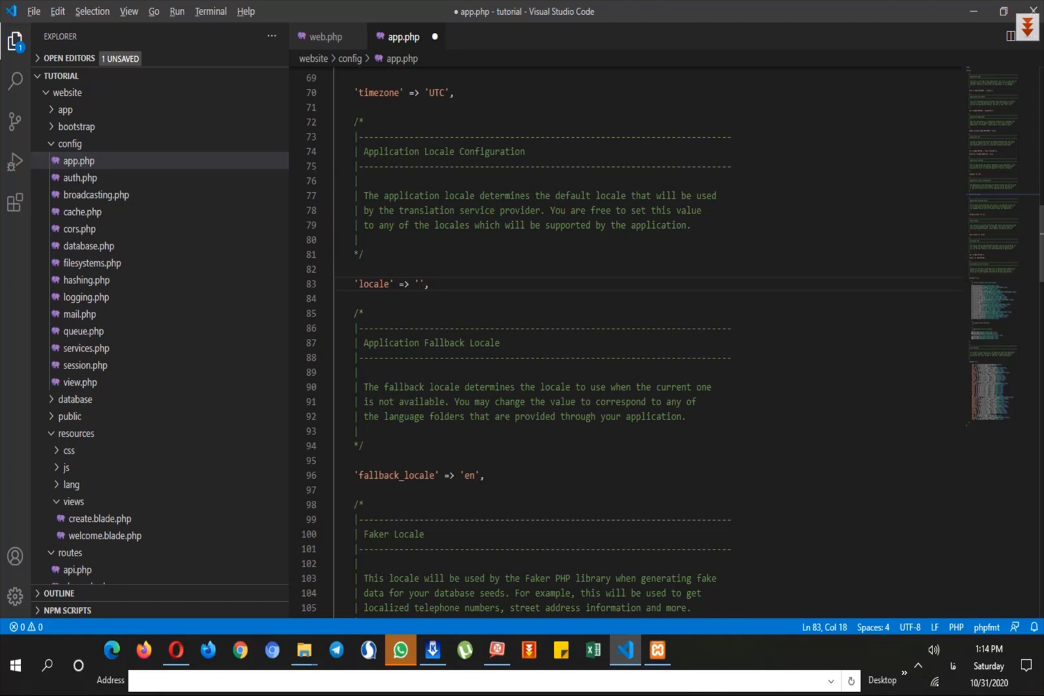
pyautogui.write('fa')
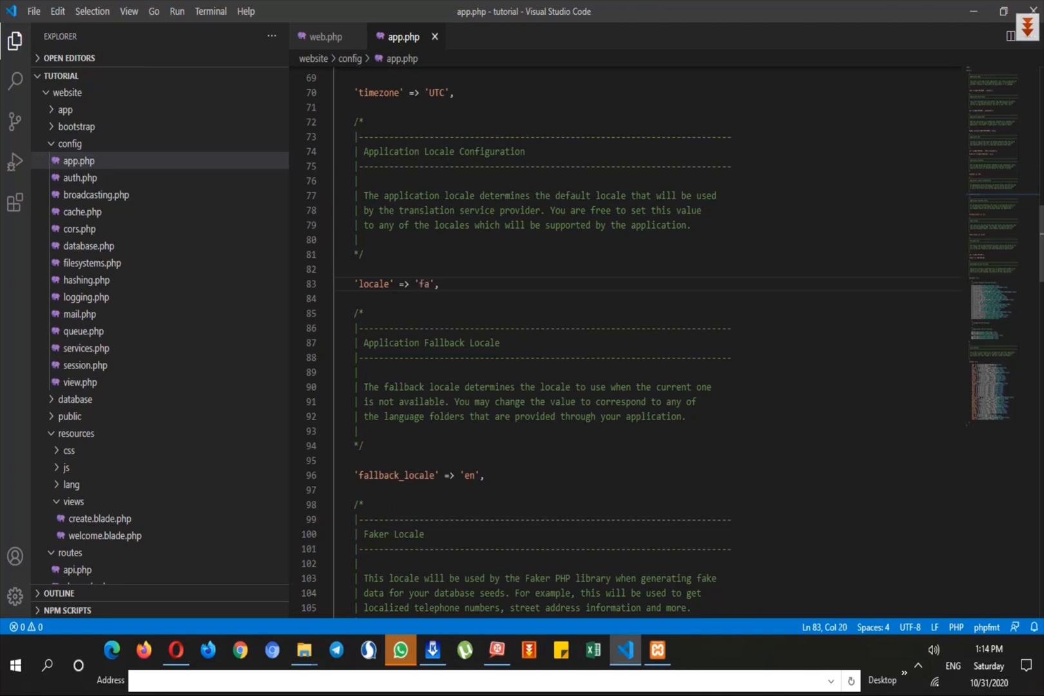
pyautogui.moveTo(354, 36)
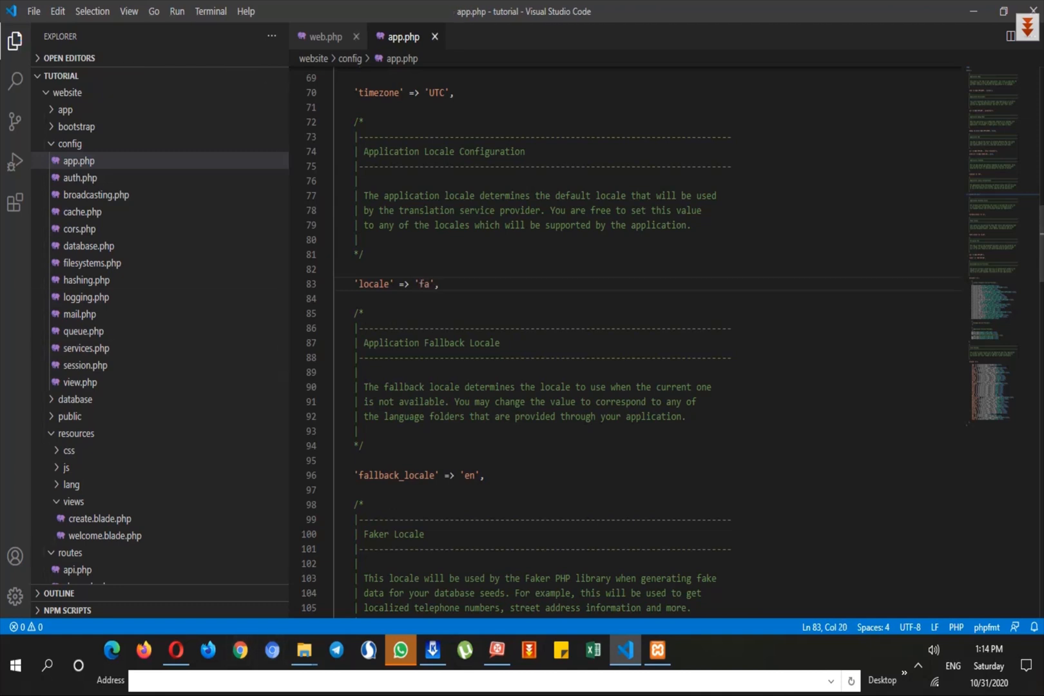
pyautogui.click(176, 649)
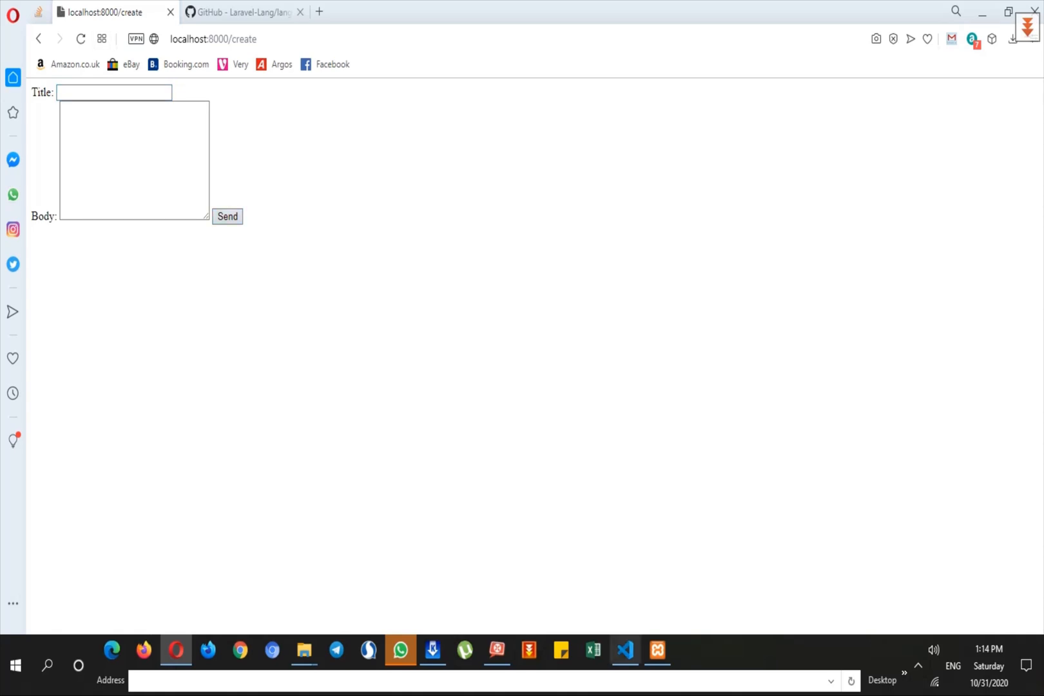
# Resubmit the empty create form so both required errors now appear in Persian.
pyautogui.click(625, 653)
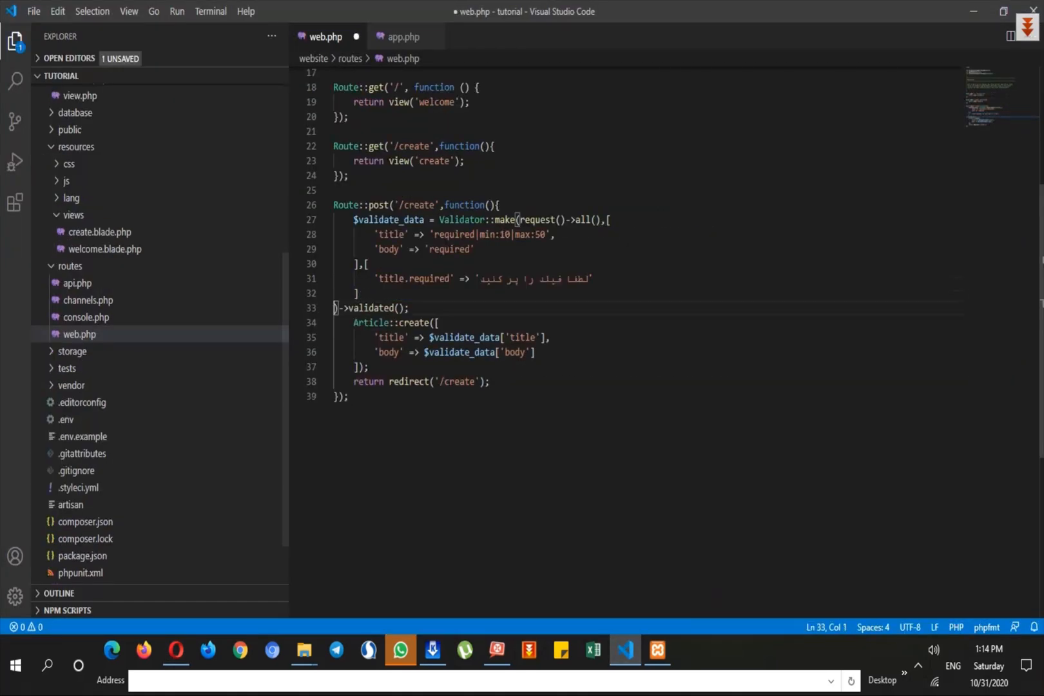
pyautogui.click(175, 655)
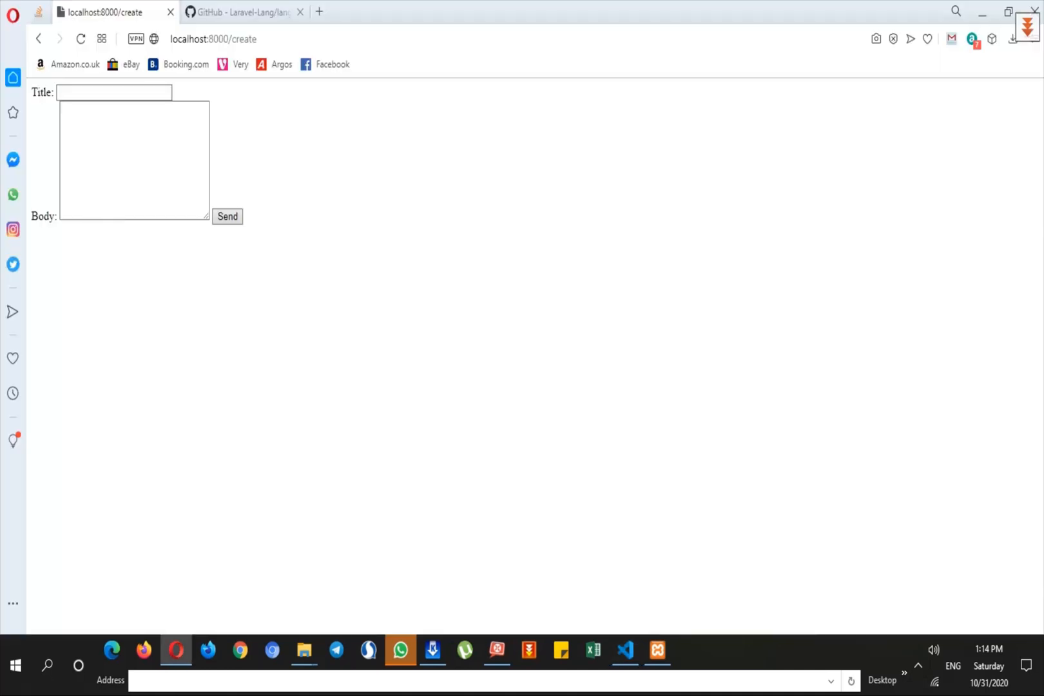
pyautogui.click(226, 217)
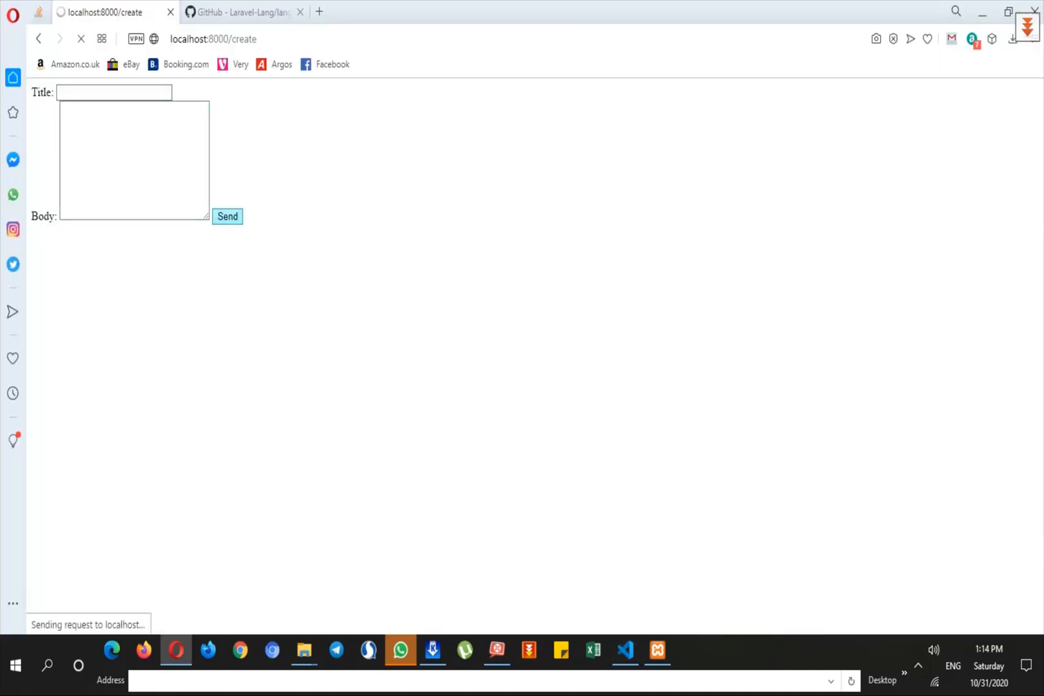
pyautogui.click(226, 217)
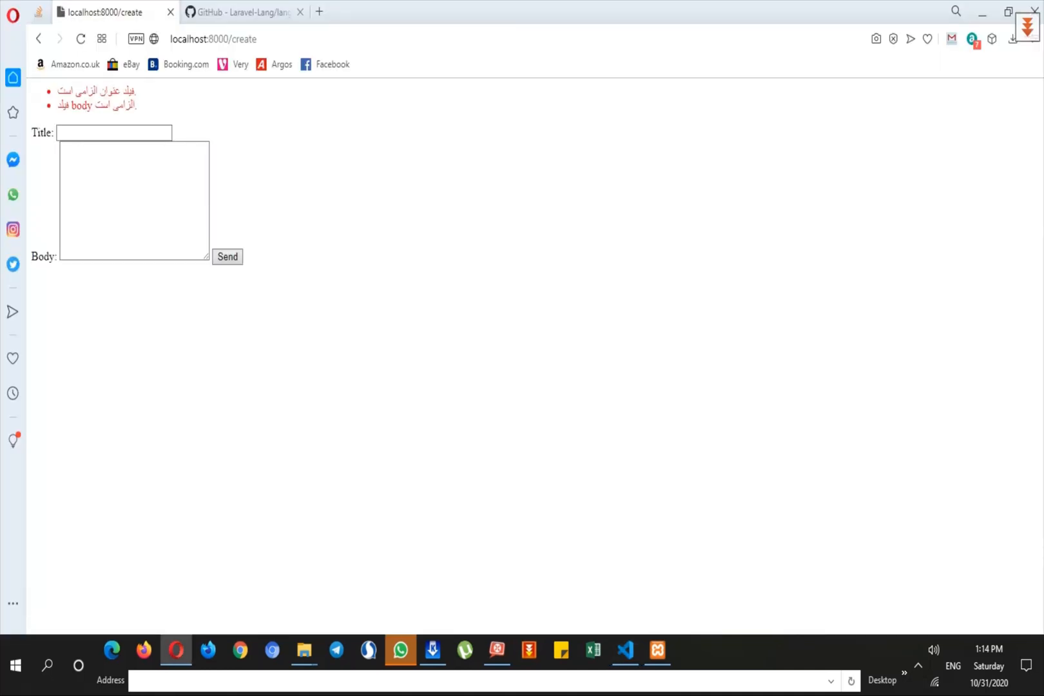